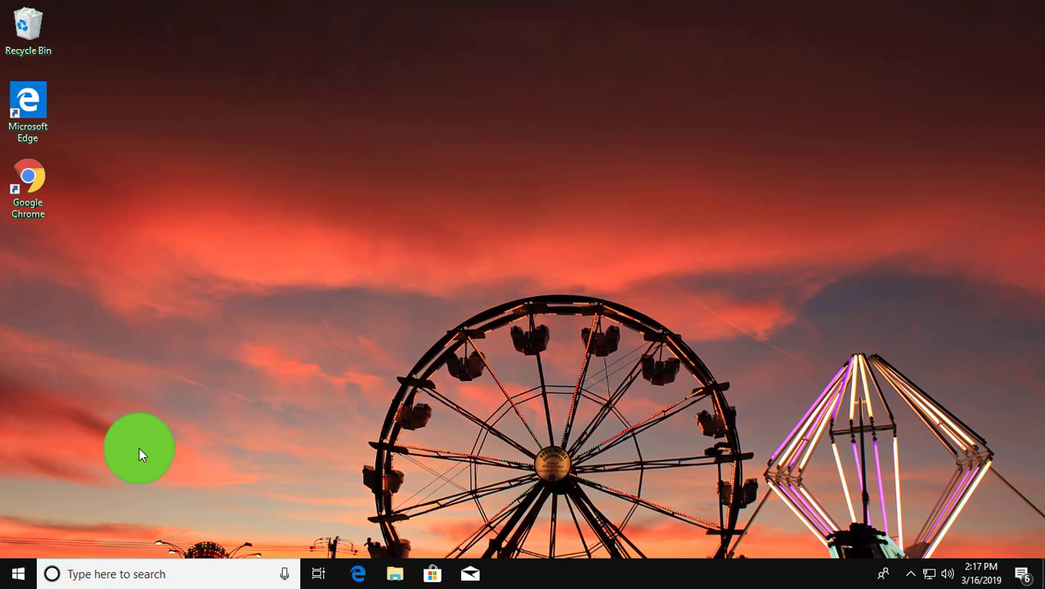
Step: Launch Google Chrome from its desktop shortcut
left_click(27, 181)
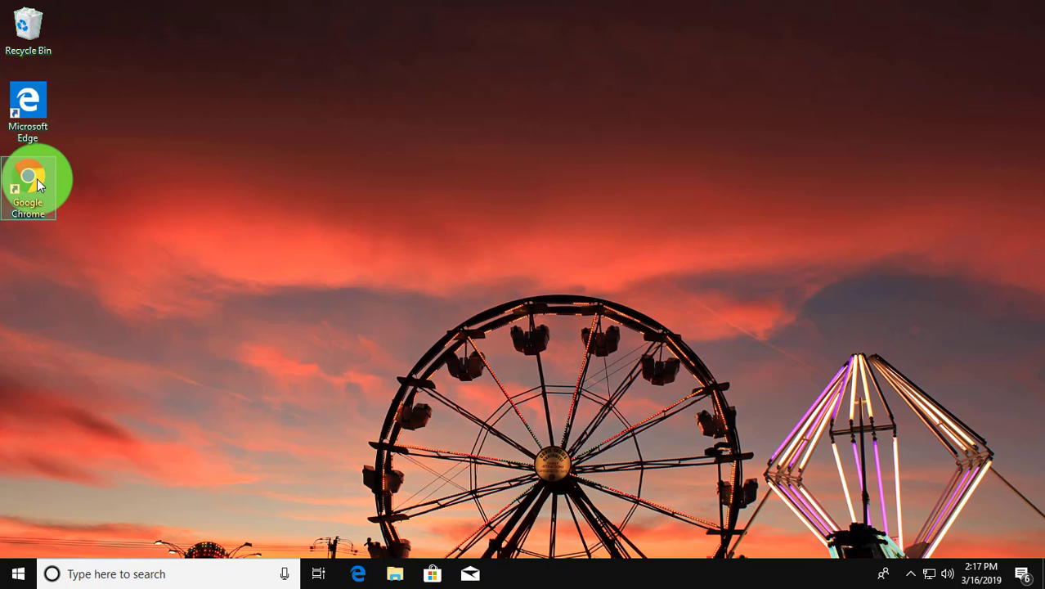
mouse_move(36, 181)
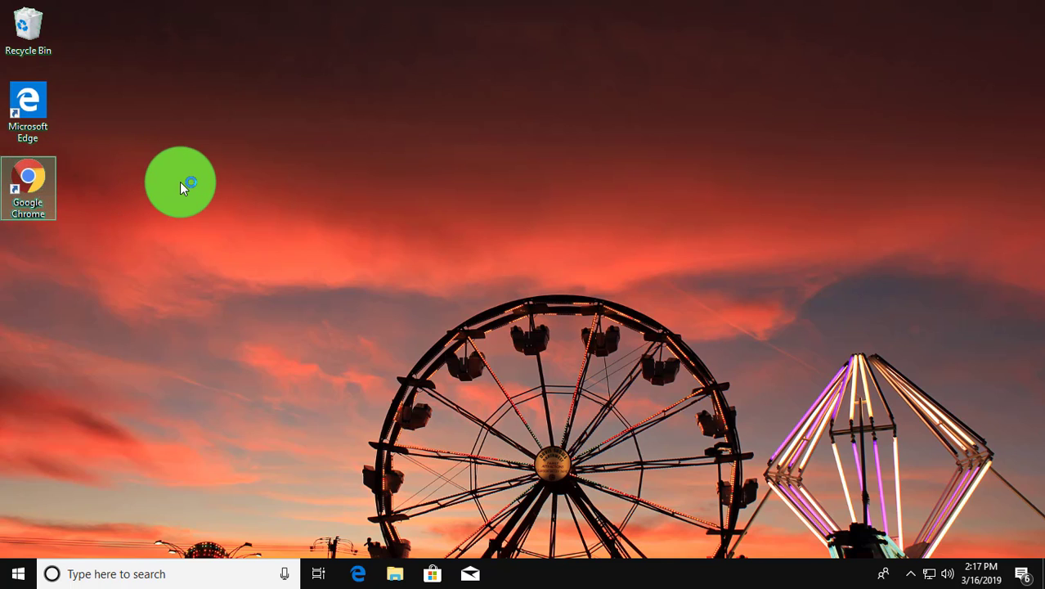
double_click(27, 180)
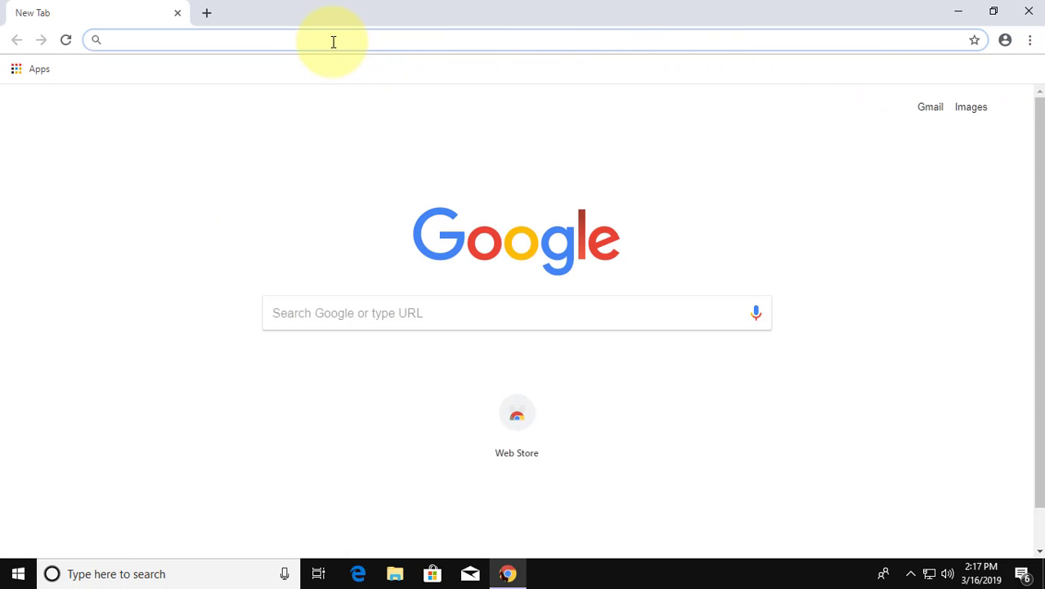
Step: Load the copied Microsoft support link and scroll to the Media Feature Pack releases table
right_click(333, 40)
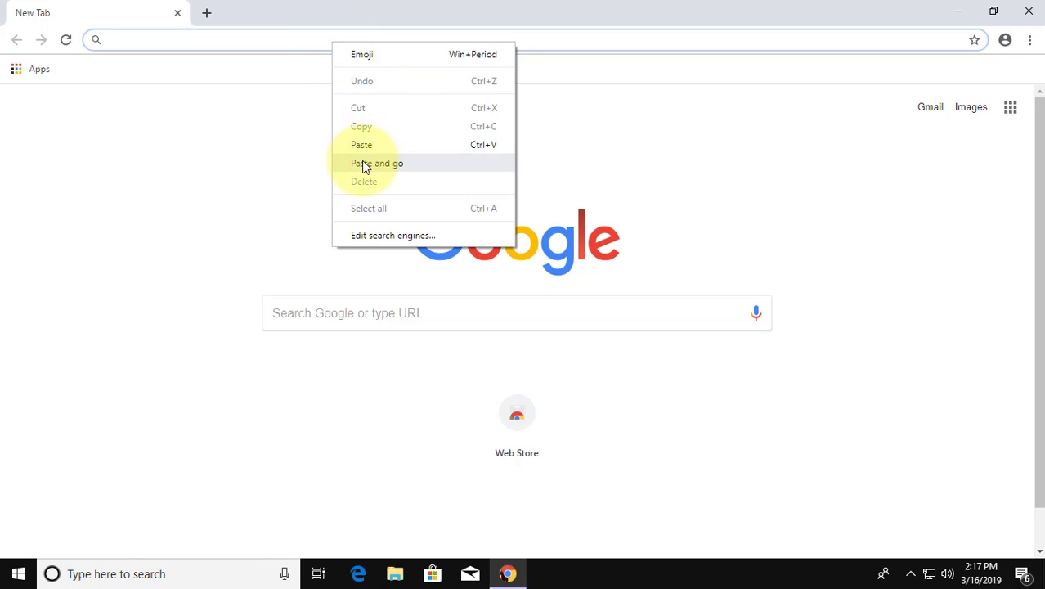
left_click(377, 163)
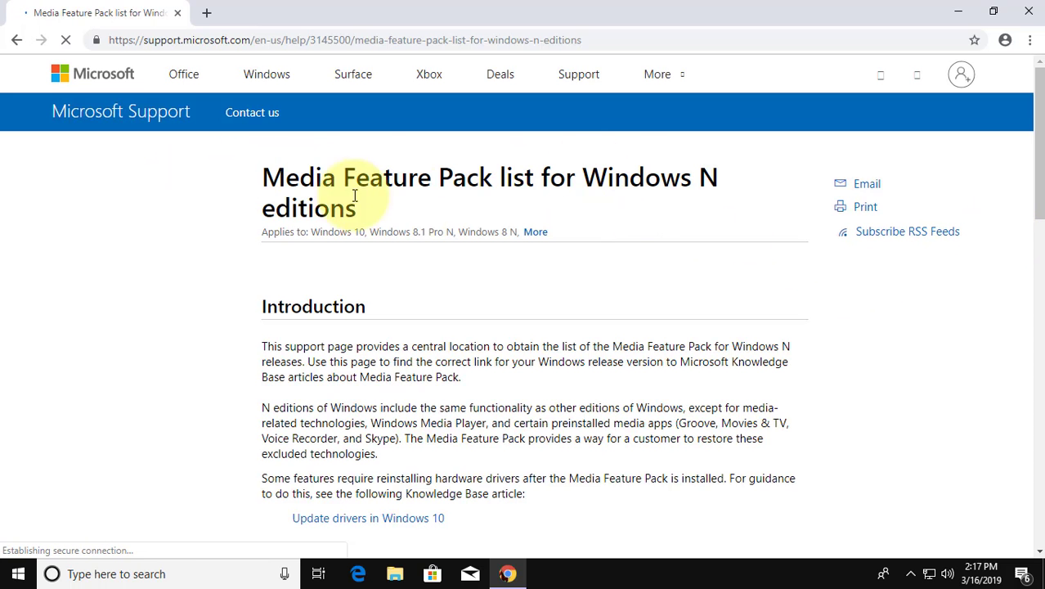
scroll("down", 3)
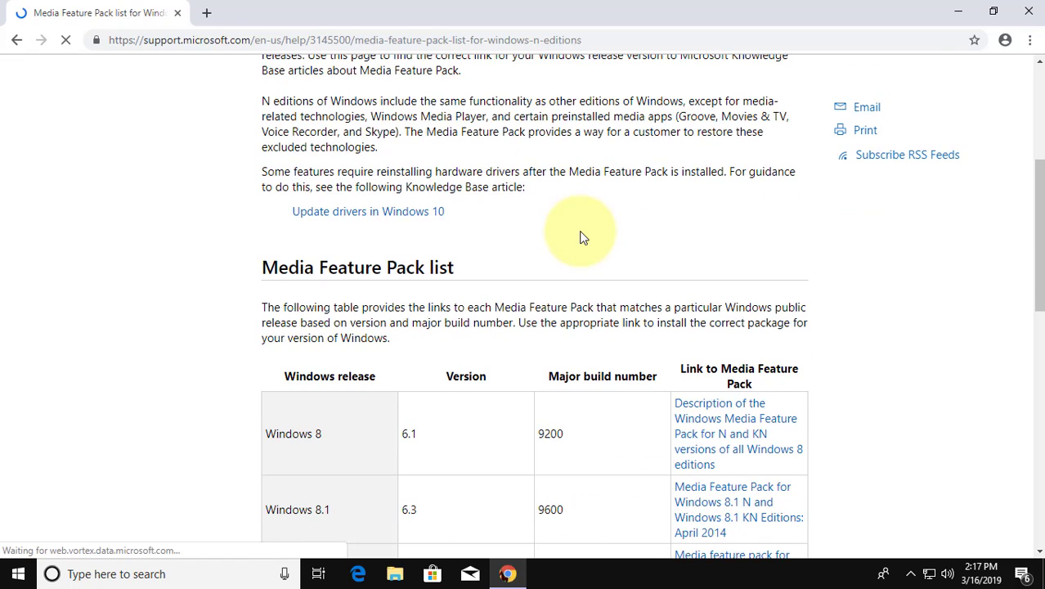
scroll("down", 3)
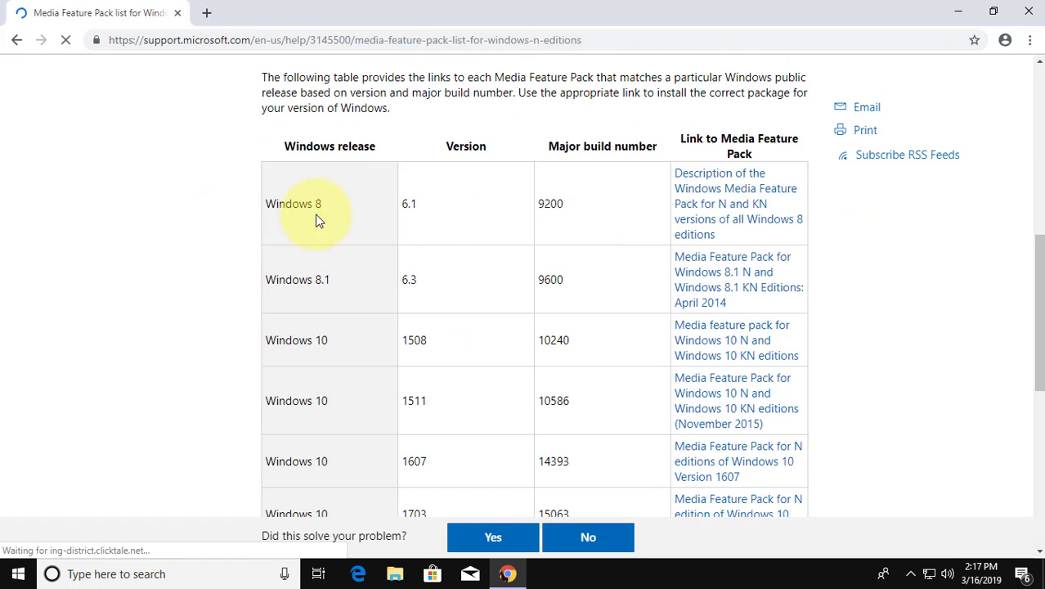
scroll("down", 3)
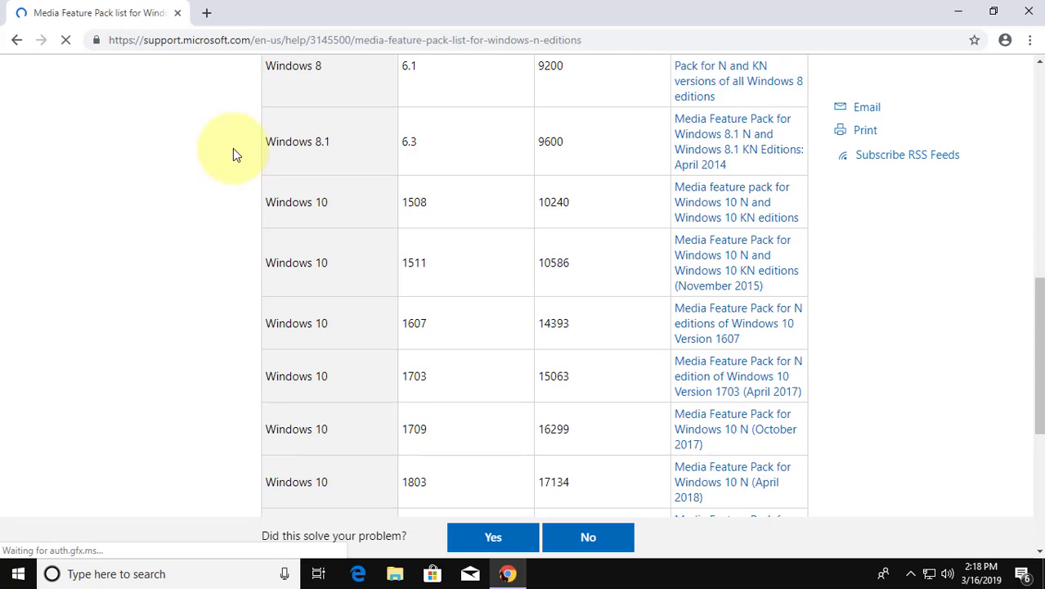
scroll("down", 3)
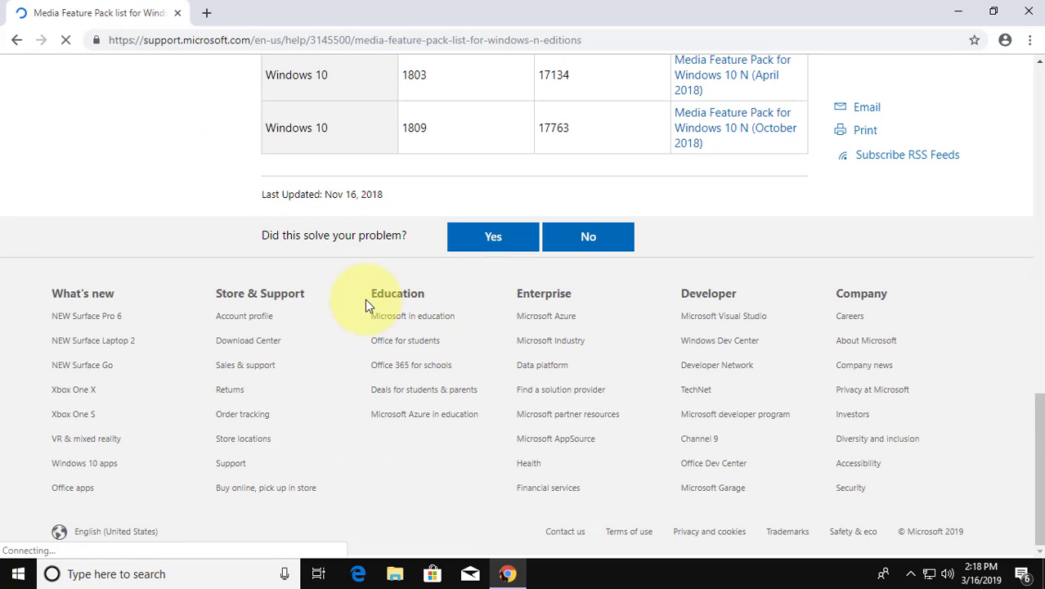
scroll("up", 3)
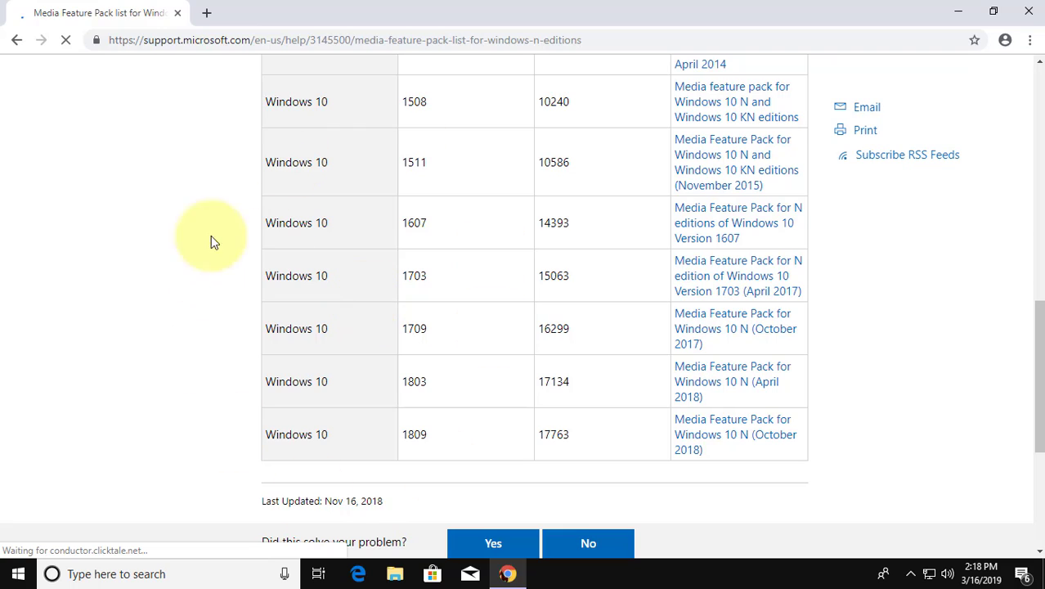
mouse_move(14, 574)
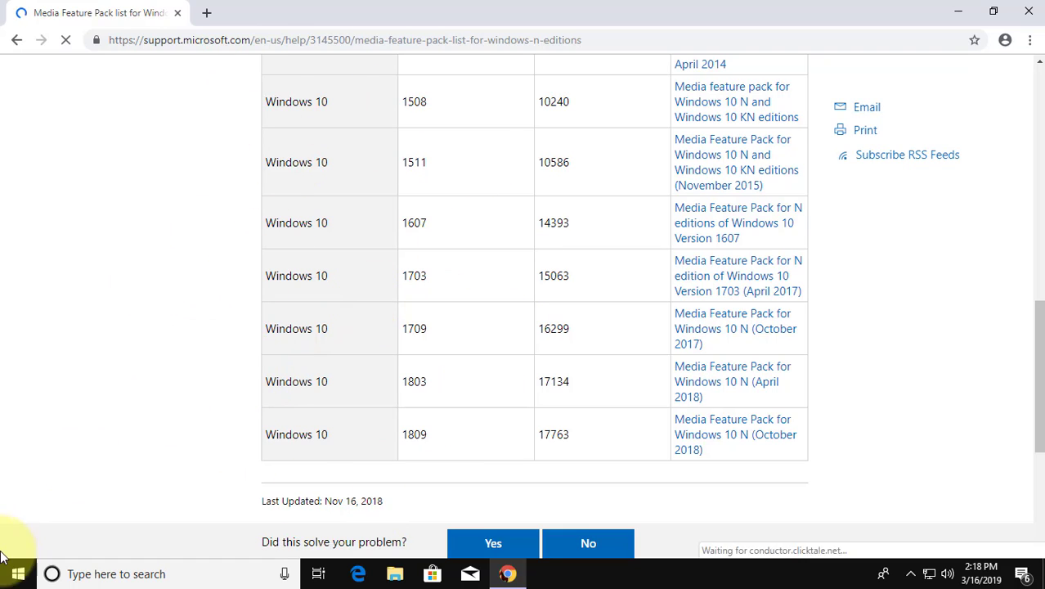
Step: Run winver from the Start context menu's Run dialog to check the Windows version
right_click(18, 574)
type("w")
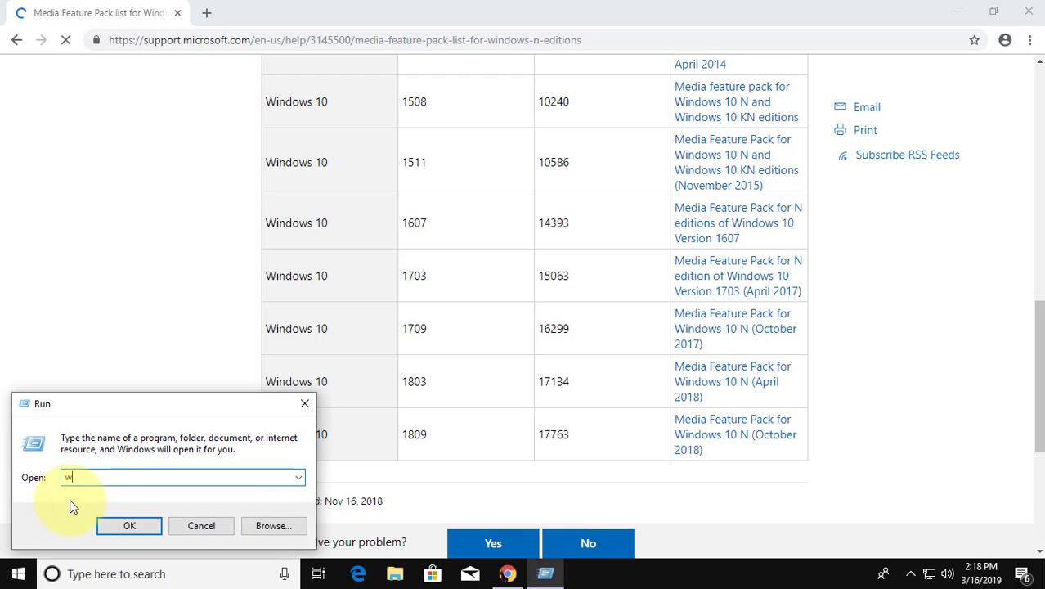
type("inver")
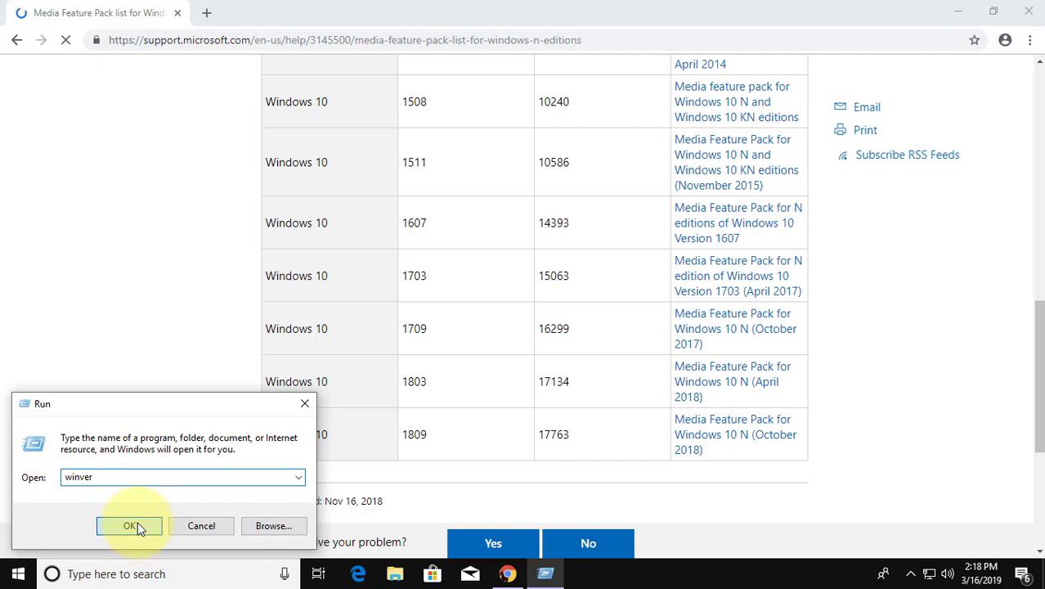
left_click(129, 525)
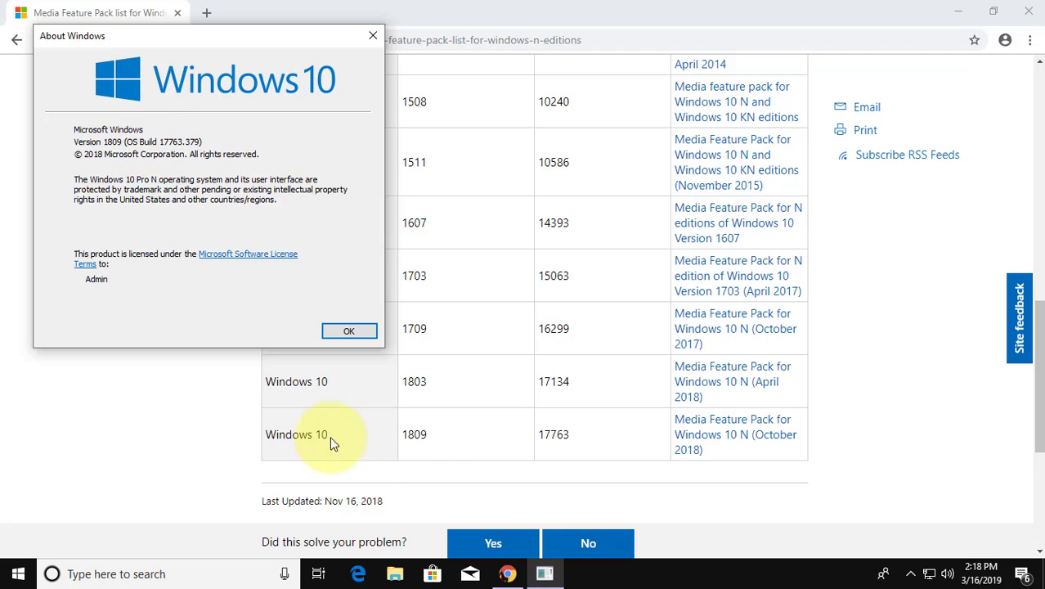
mouse_move(734, 470)
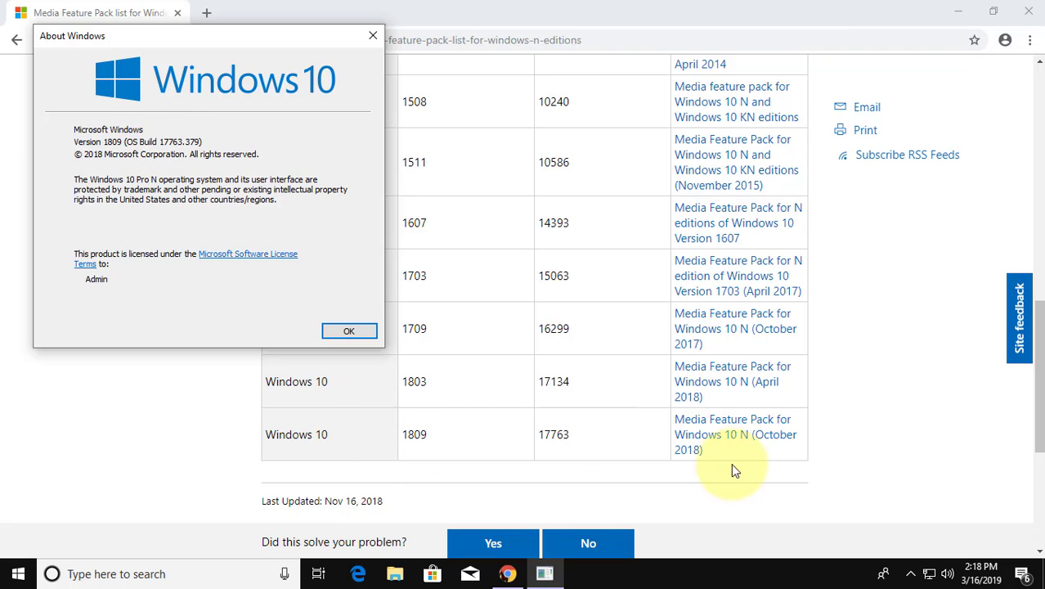
Step: Follow the version 1809 Media Feature Pack link and scroll to the download section
left_click(737, 434)
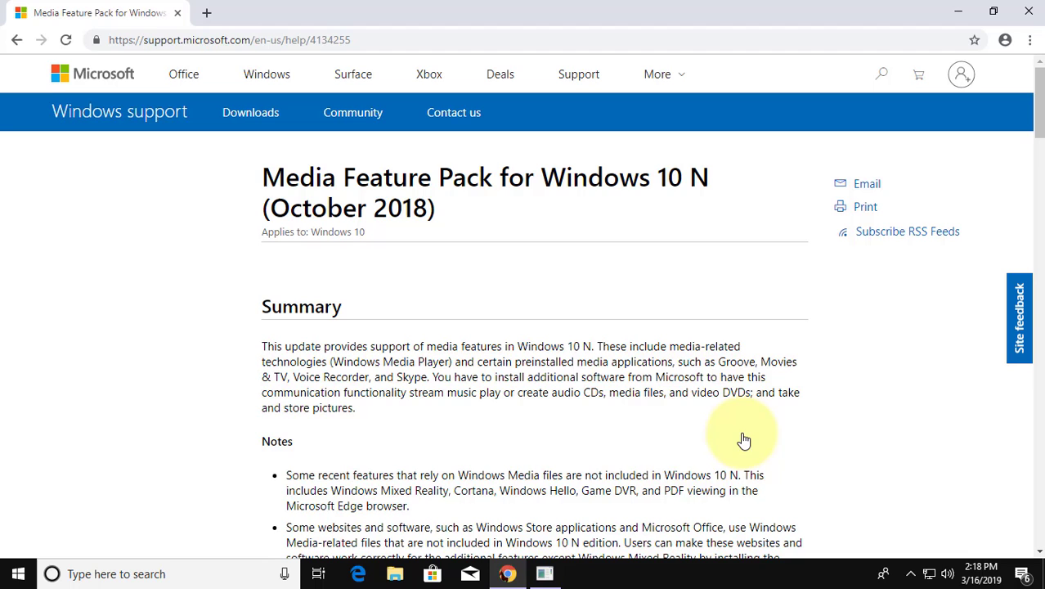
scroll("down", 3)
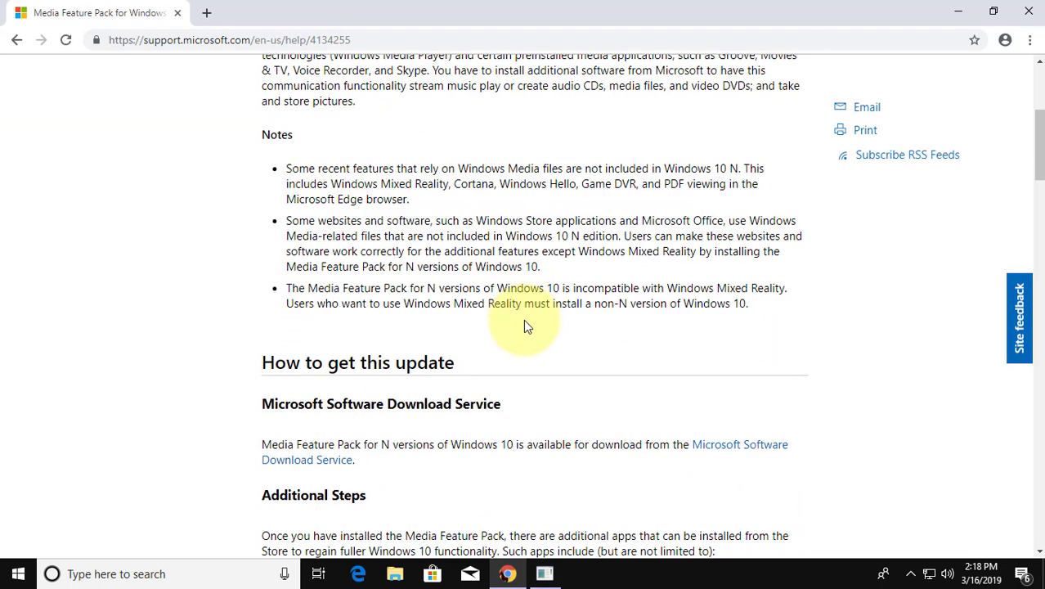
scroll("down", 3)
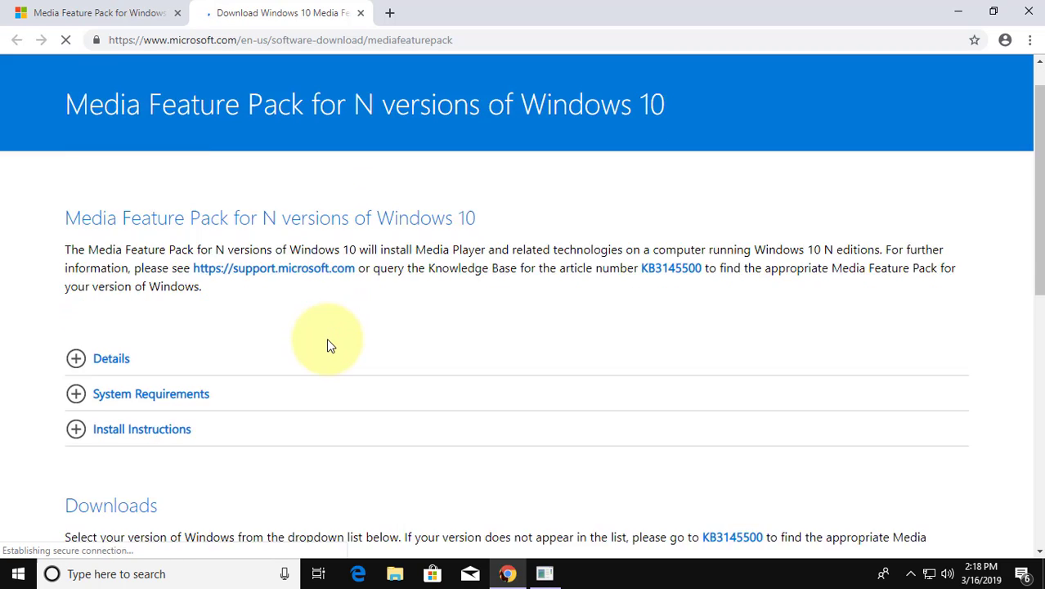
scroll("down", 3)
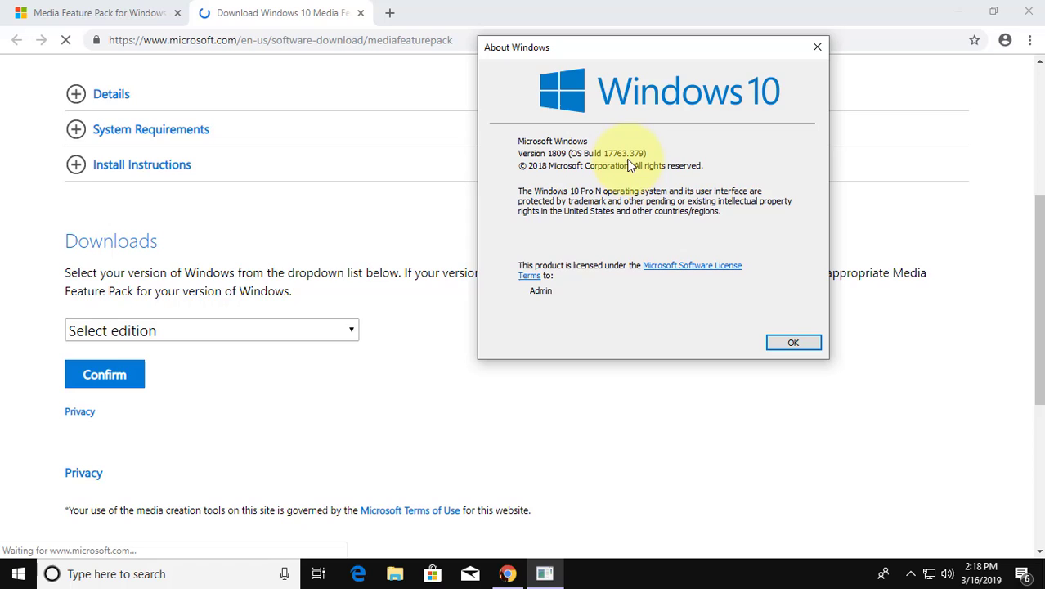
Step: Close About Windows, then select and confirm 'Media Feature Pack - Version 1809' to reveal download links
left_click(794, 342)
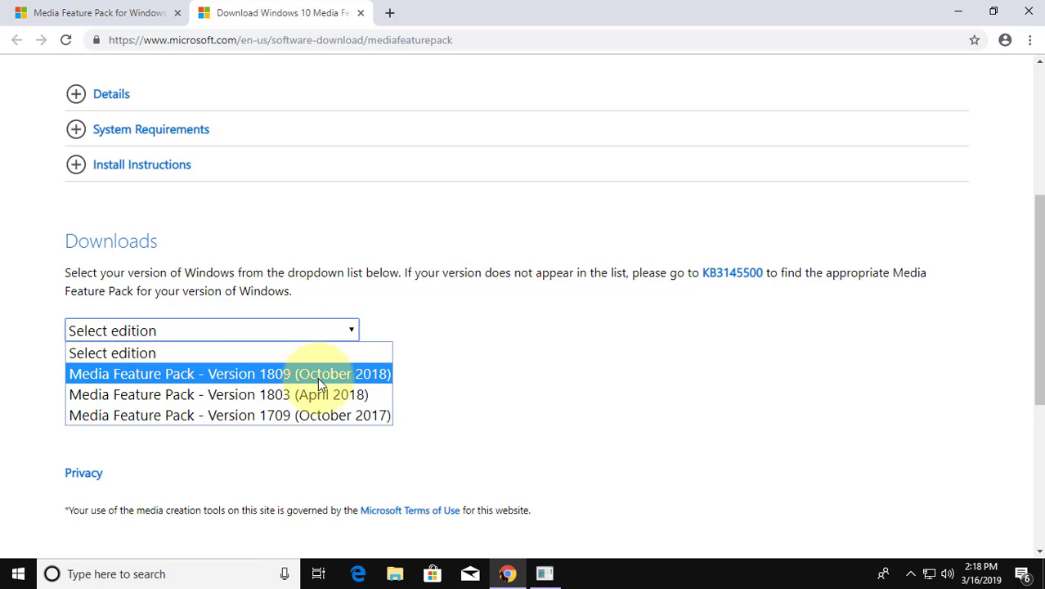
left_click(229, 374)
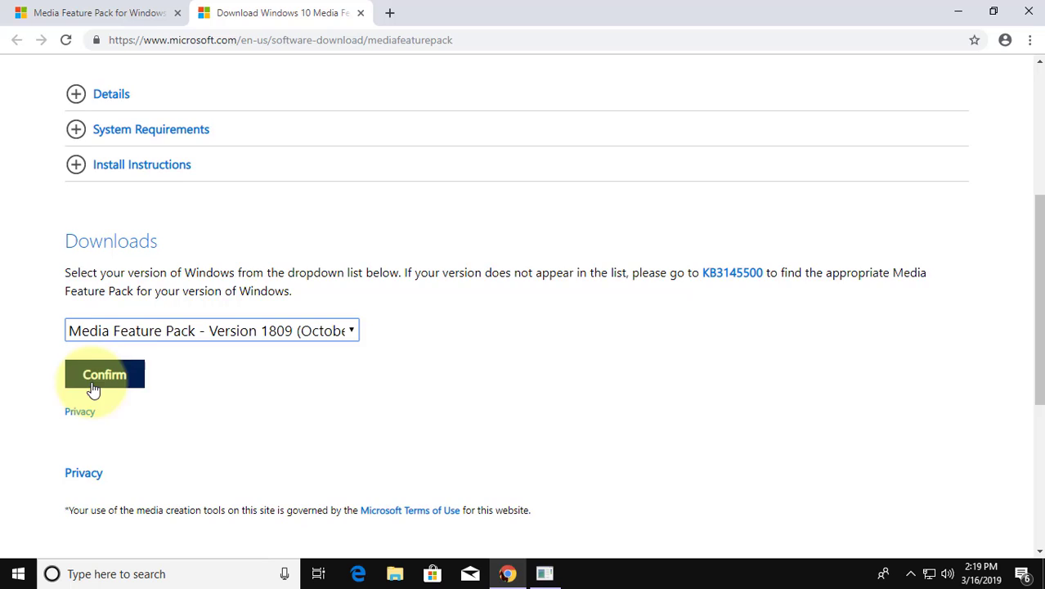
left_click(103, 373)
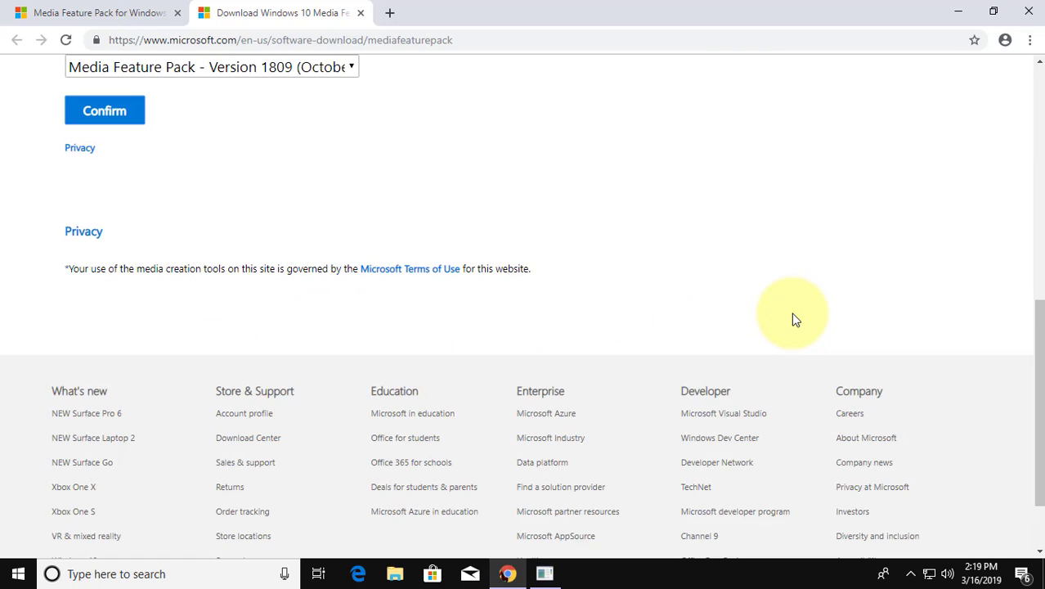
left_click(104, 109)
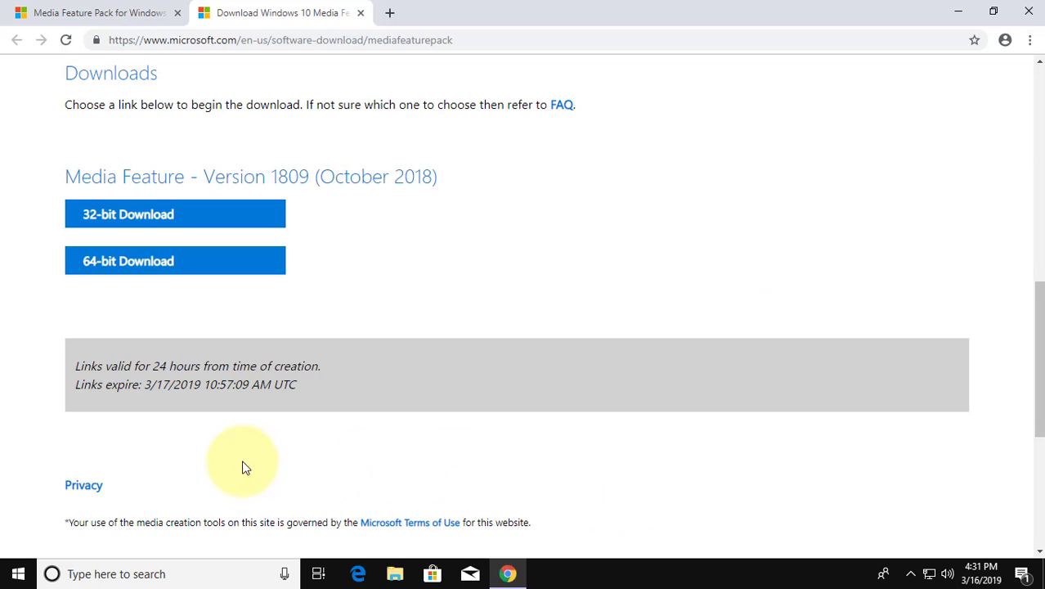
mouse_move(134, 579)
type("control panel")
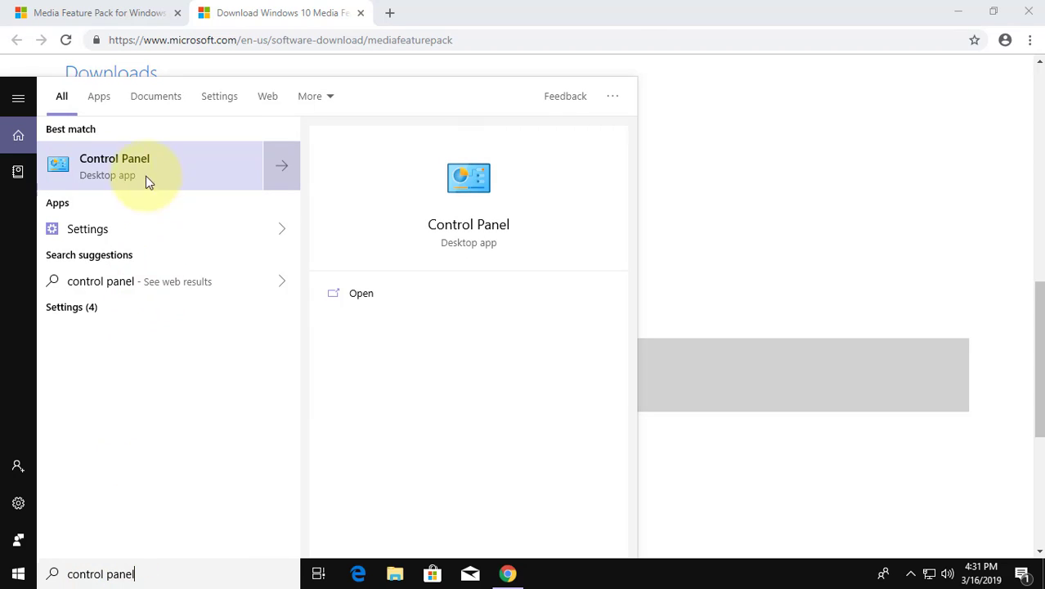
Step: Open Control Panel from search and switch View by to Small icons
left_click(115, 166)
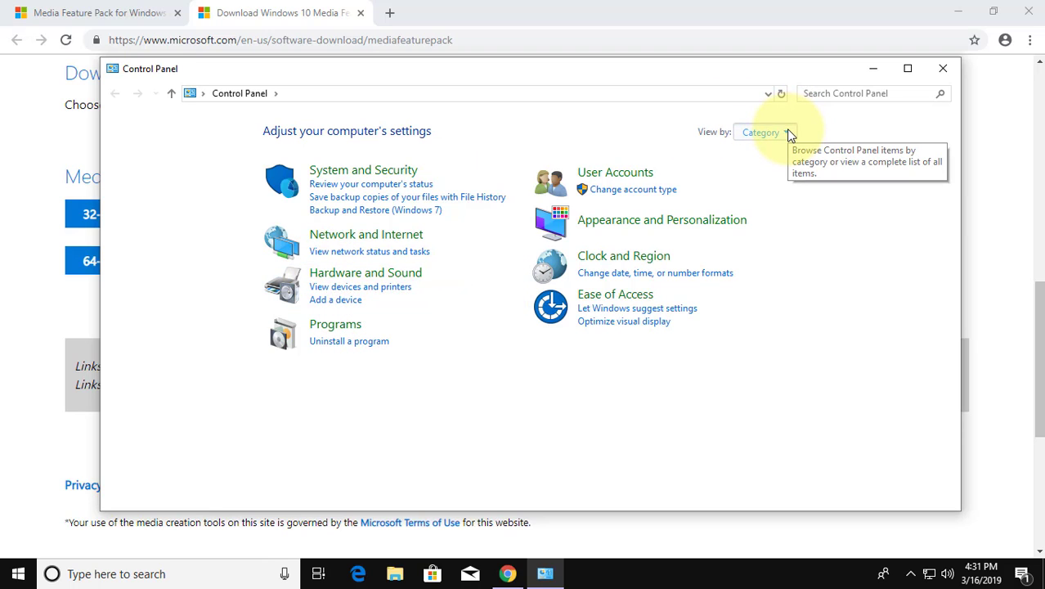
left_click(784, 131)
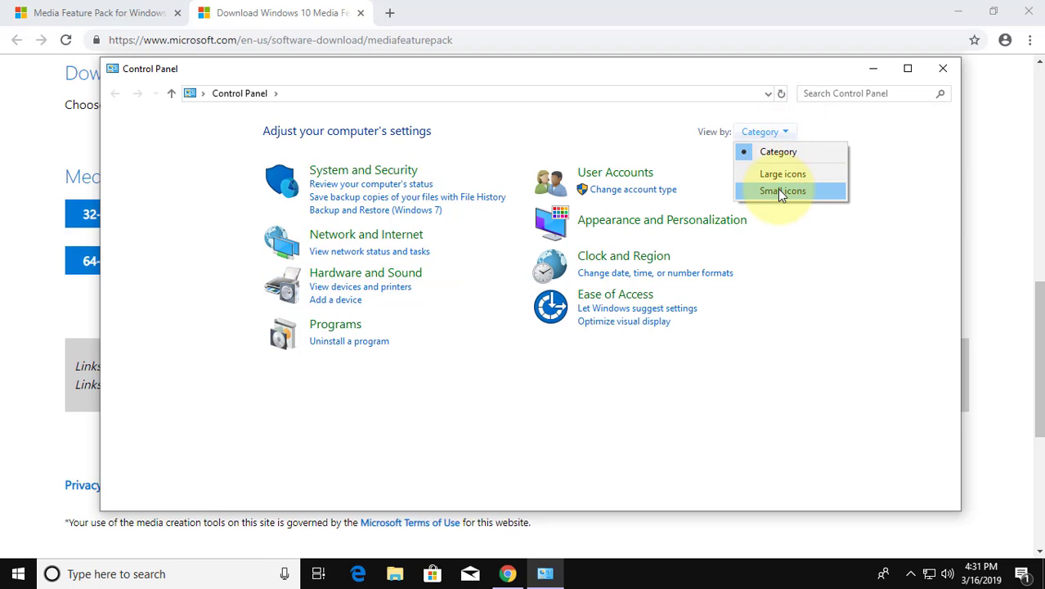
left_click(786, 189)
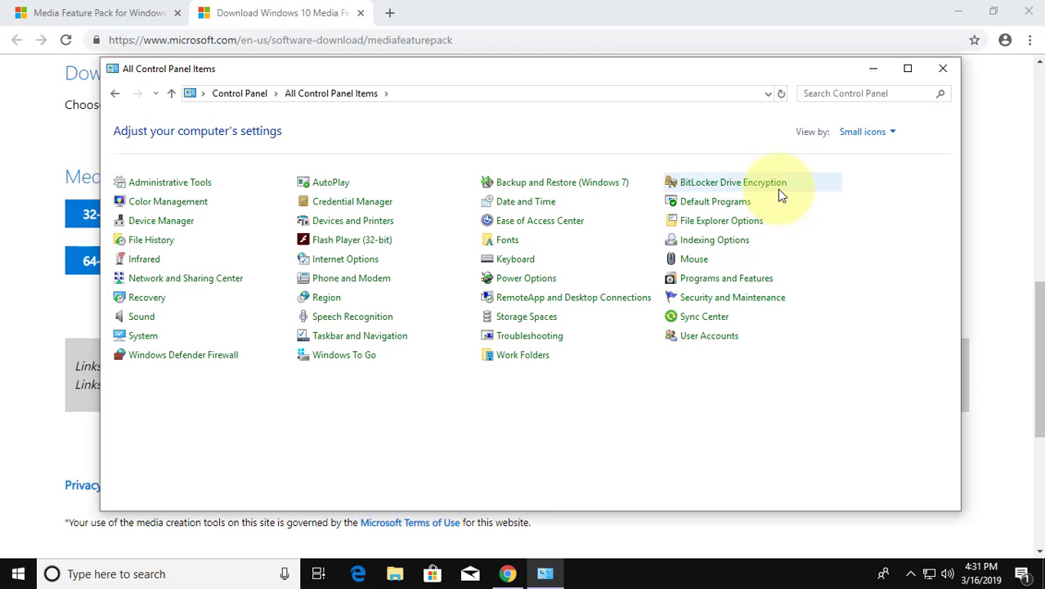
mouse_move(142, 335)
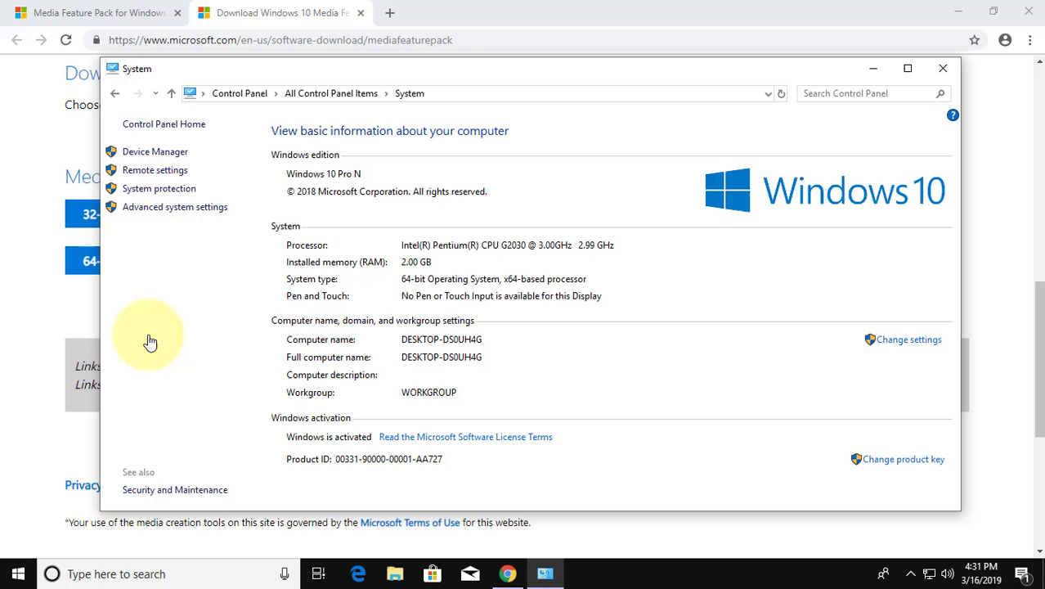
mouse_move(442, 282)
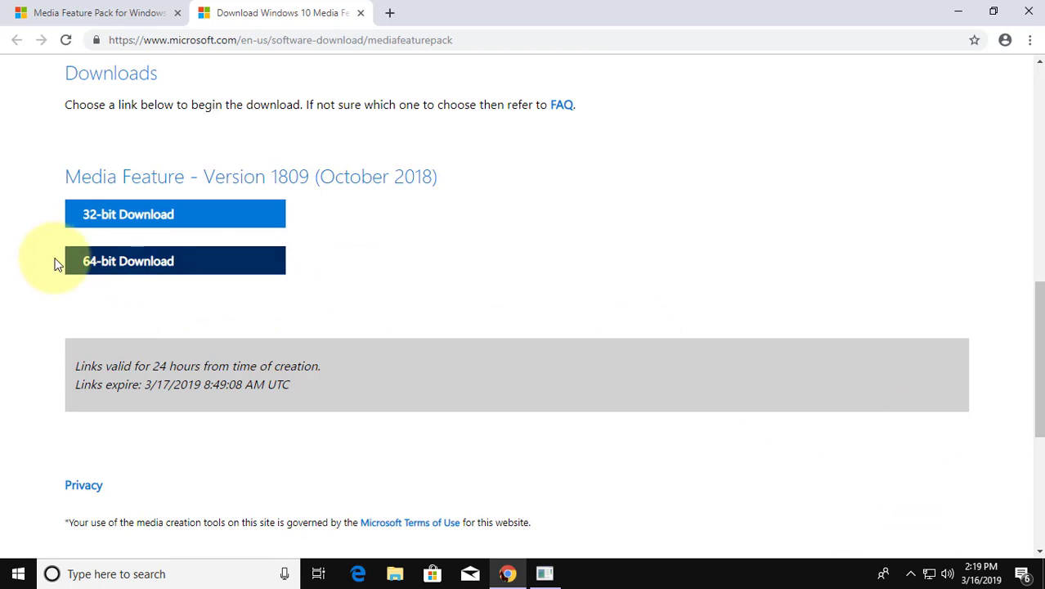
Step: Start downloading the 64-bit Media Feature Pack for version 1809
left_click(151, 260)
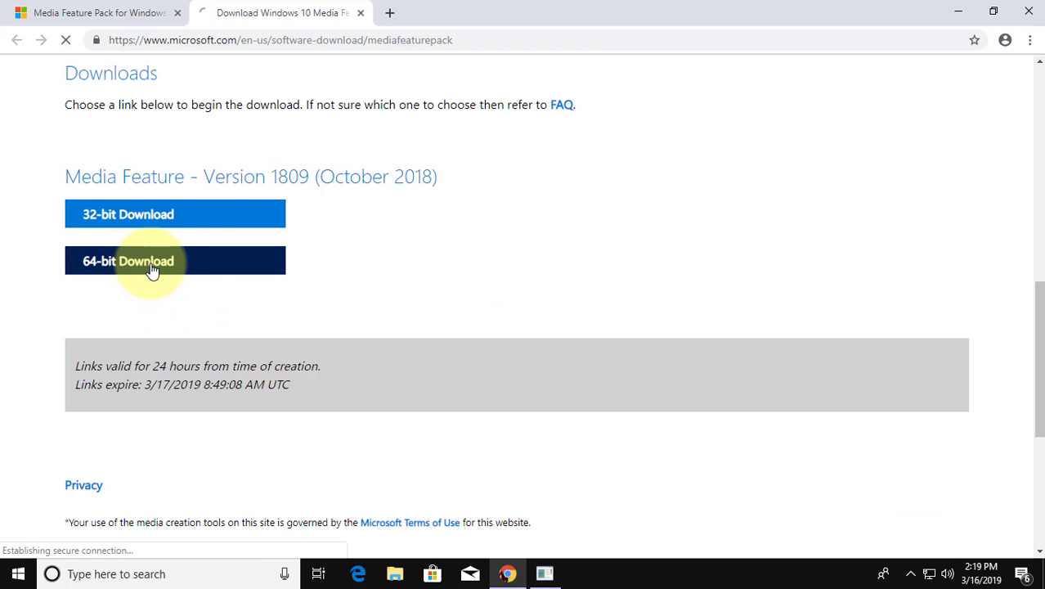
left_click(147, 261)
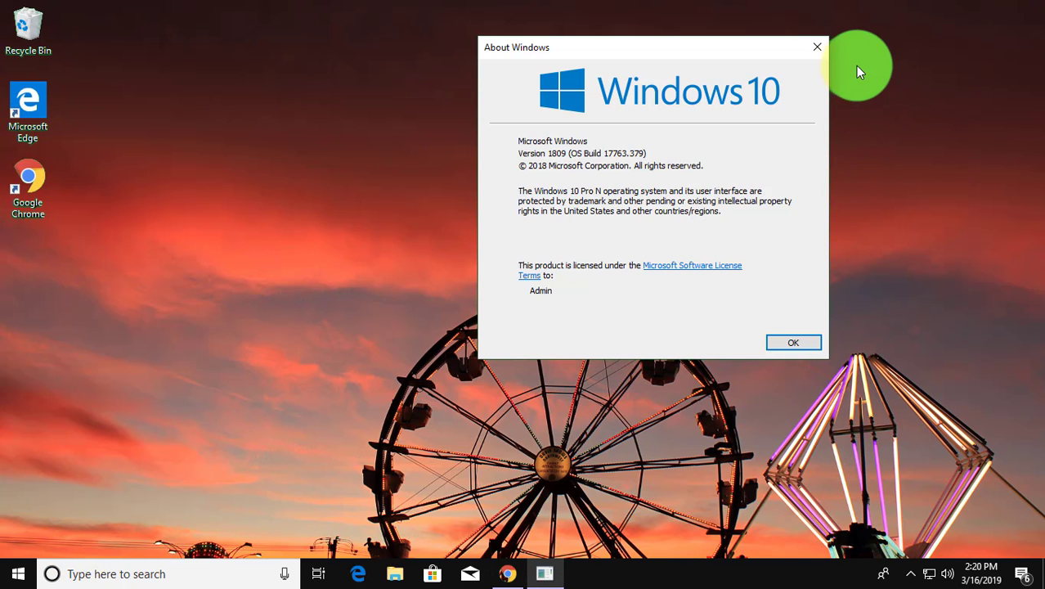
Step: Close About Windows and confirm installing update KB4134255 in the standalone installer
left_click(793, 342)
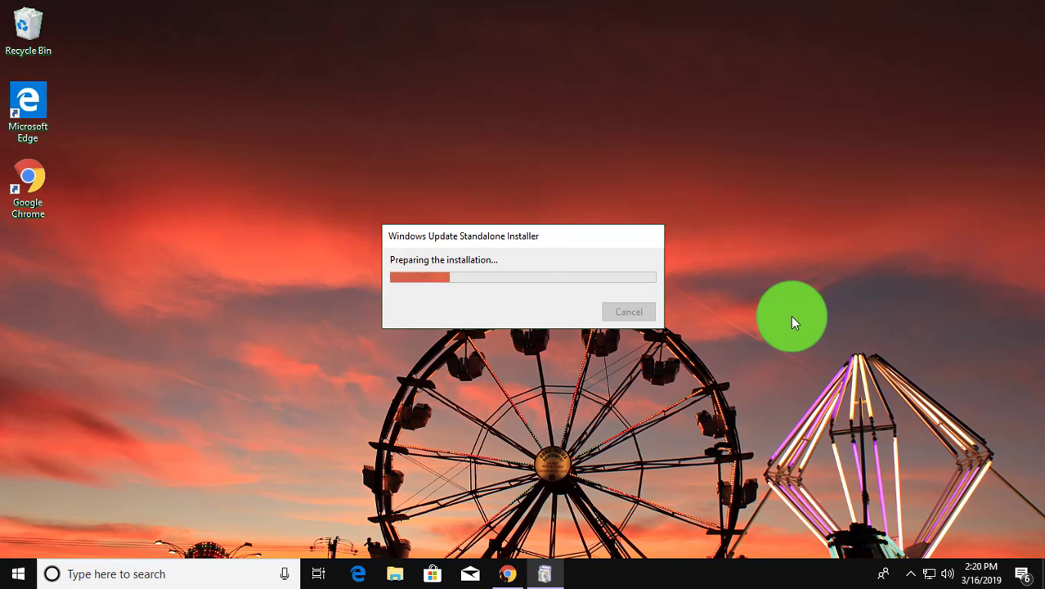
mouse_move(779, 341)
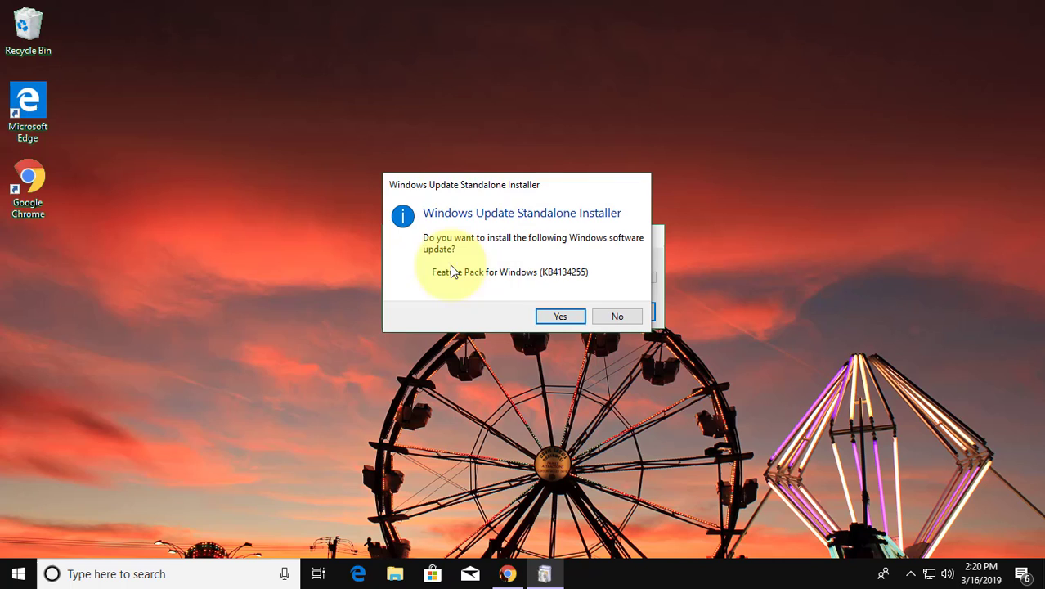
left_click(561, 316)
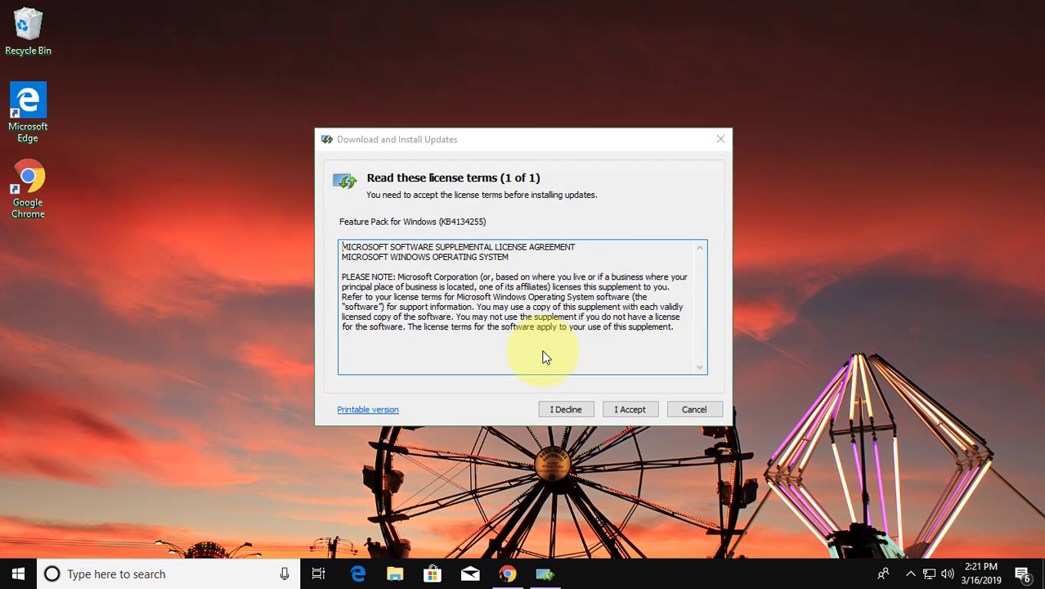
mouse_move(630, 413)
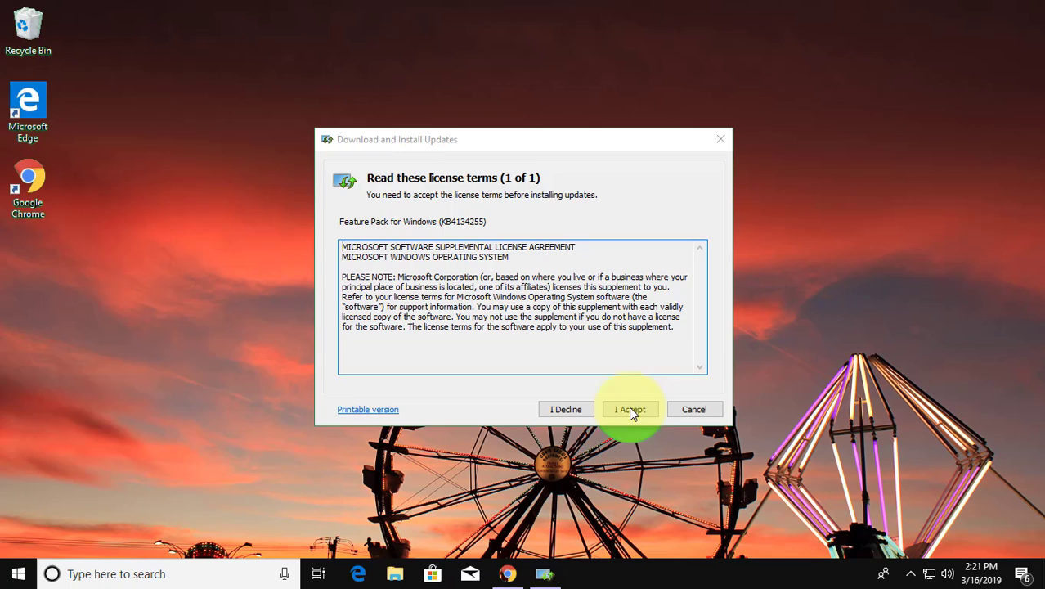
Step: Accept the KB4134255 license terms to begin installing the Feature Pack
left_click(630, 409)
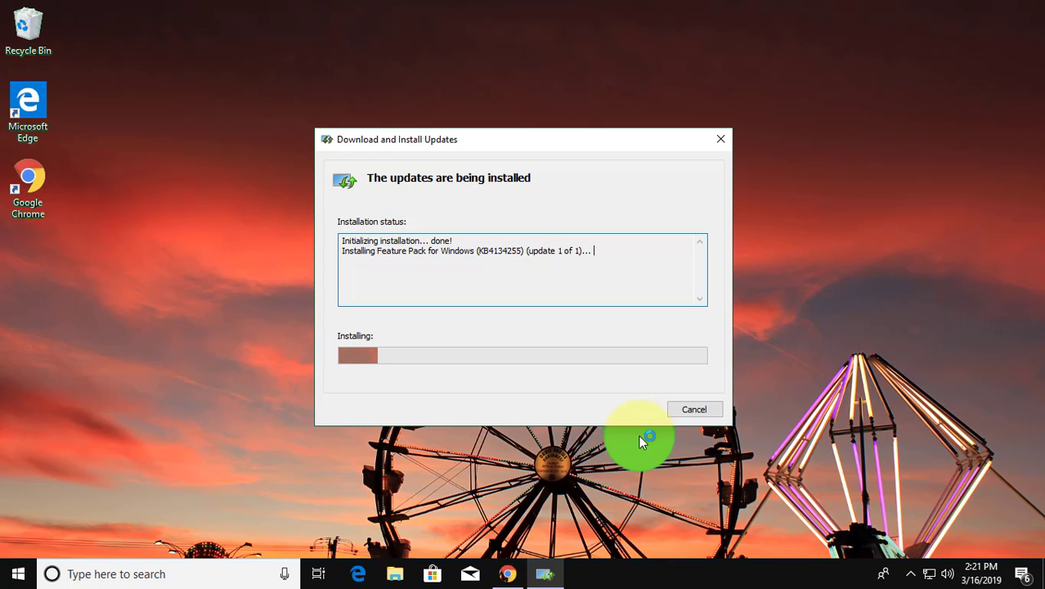
mouse_move(608, 469)
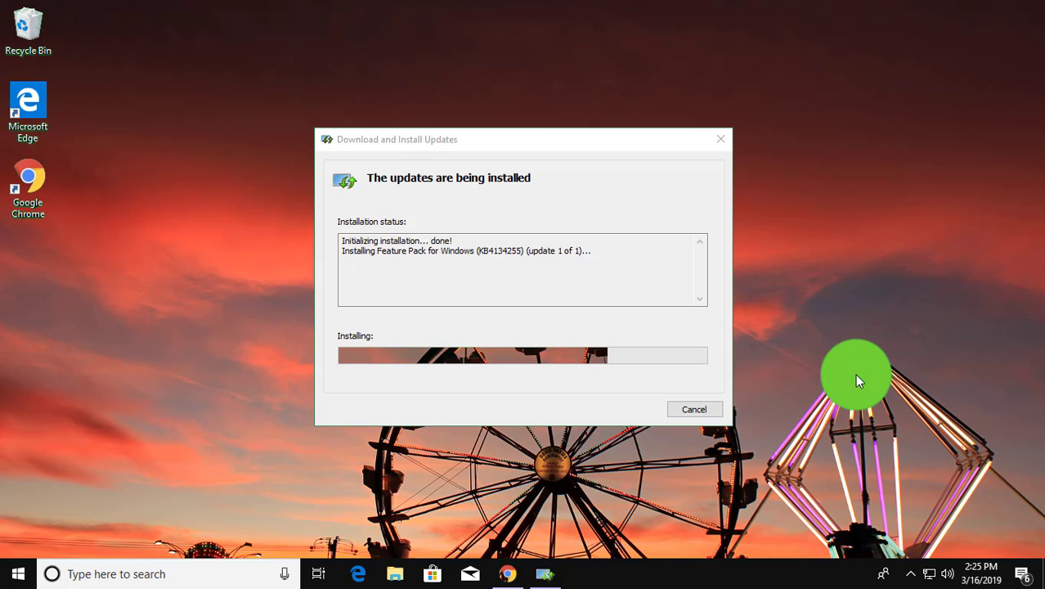
mouse_move(983, 293)
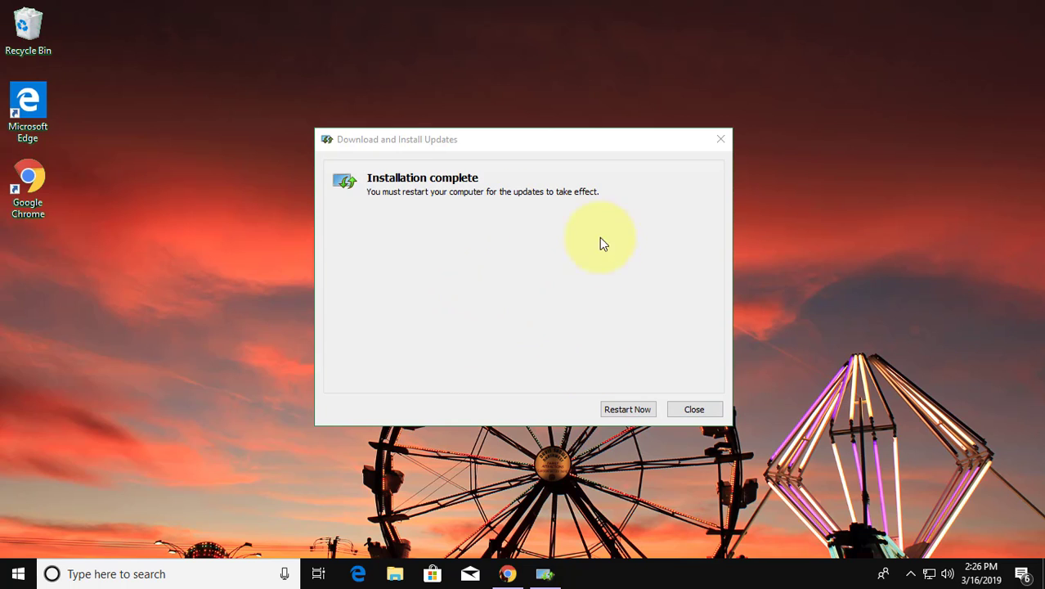
mouse_move(527, 282)
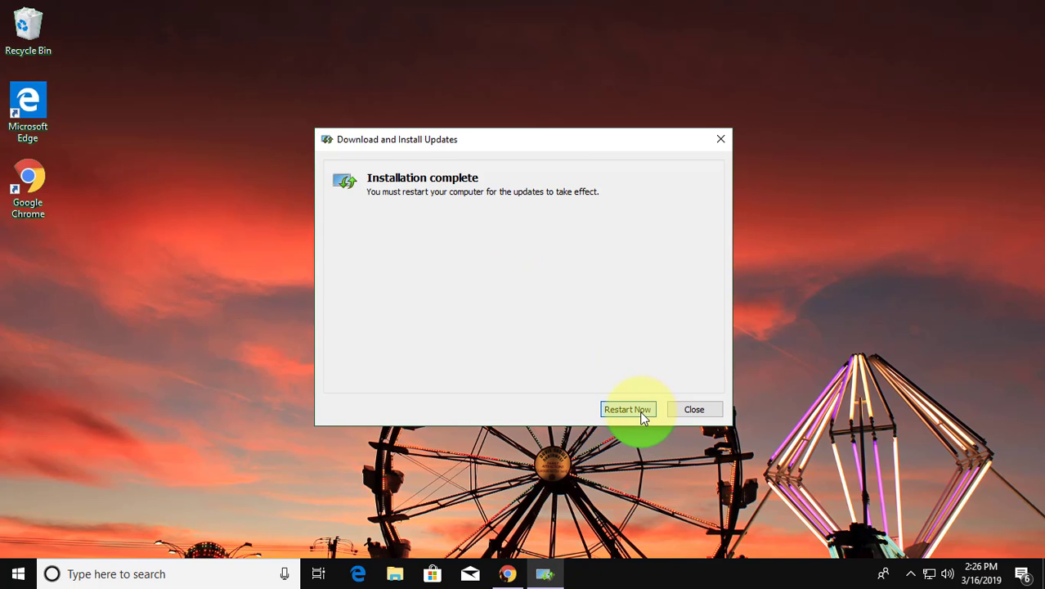
Step: Restart the computer now to complete the Feature Pack installation
left_click(693, 409)
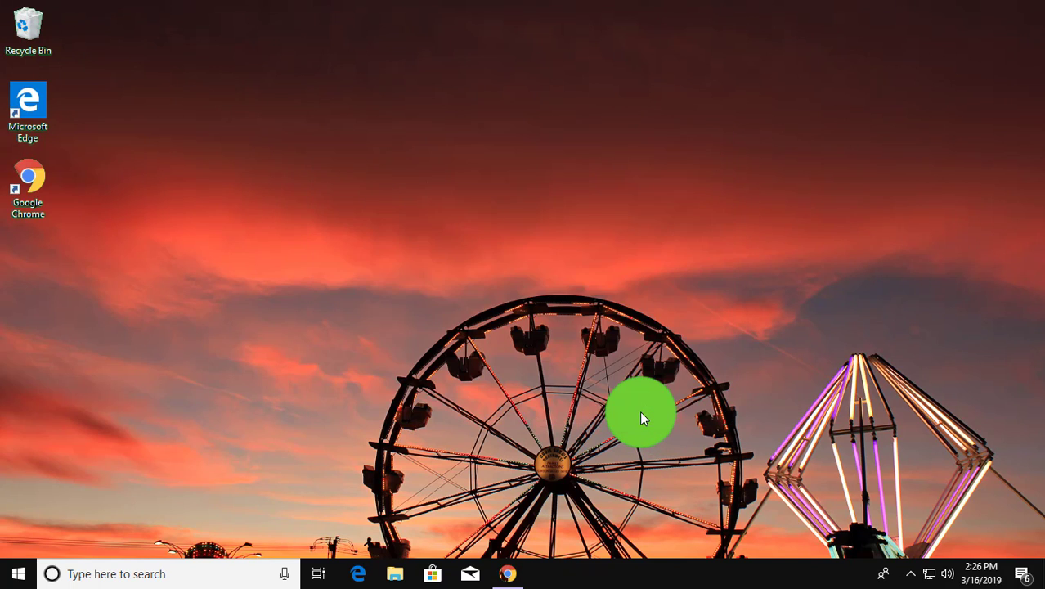